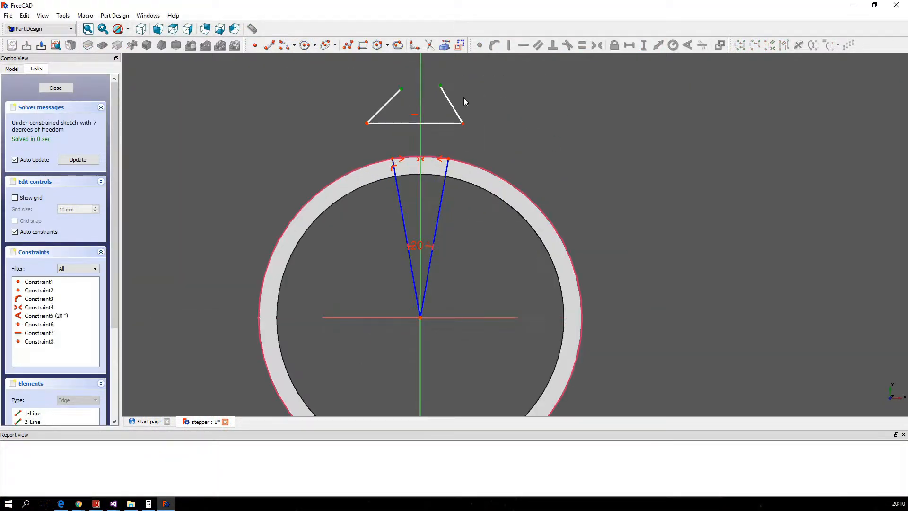
Step: Constrain the sketch circle to 120 mm radius and pattern the padded tooth 3 times over 80°
{"action": "left_click", "coordinate": [55, 87]}
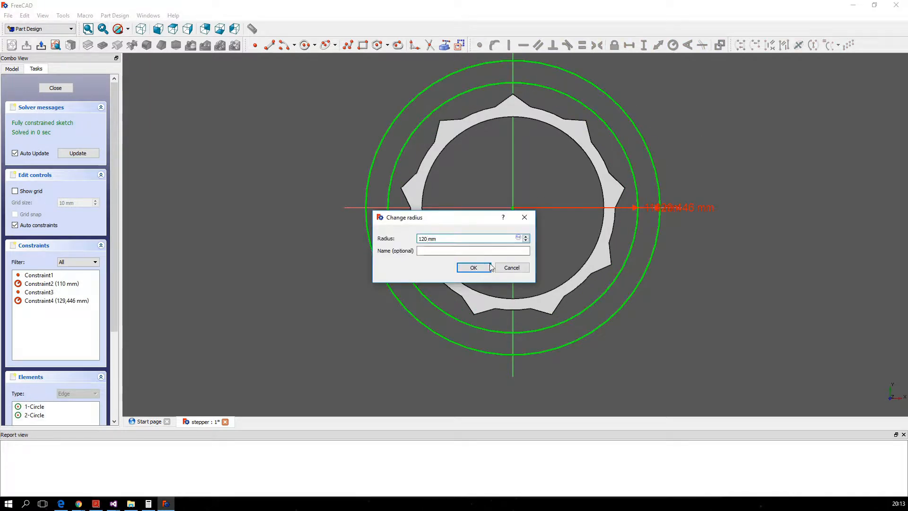
{"action": "left_click", "coordinate": [473, 267]}
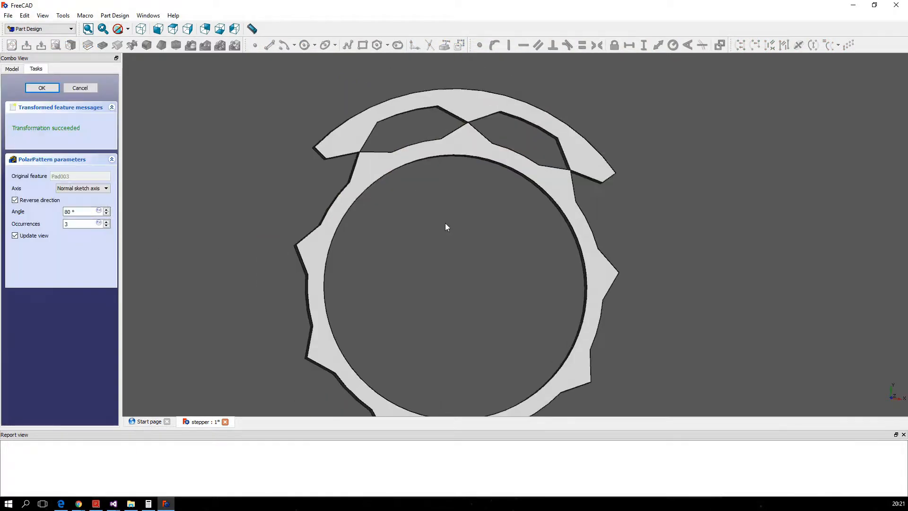
{"action": "left_click", "coordinate": [41, 87]}
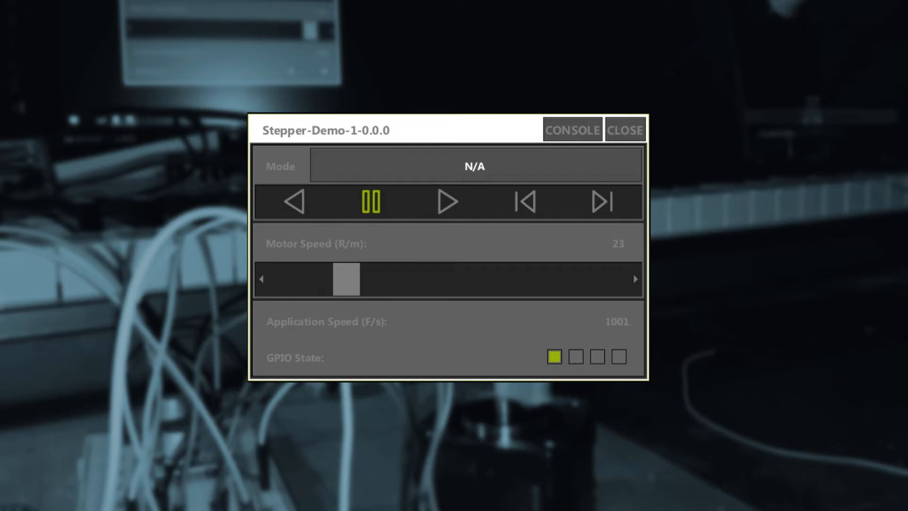
{"action": "left_click", "coordinate": [474, 166]}
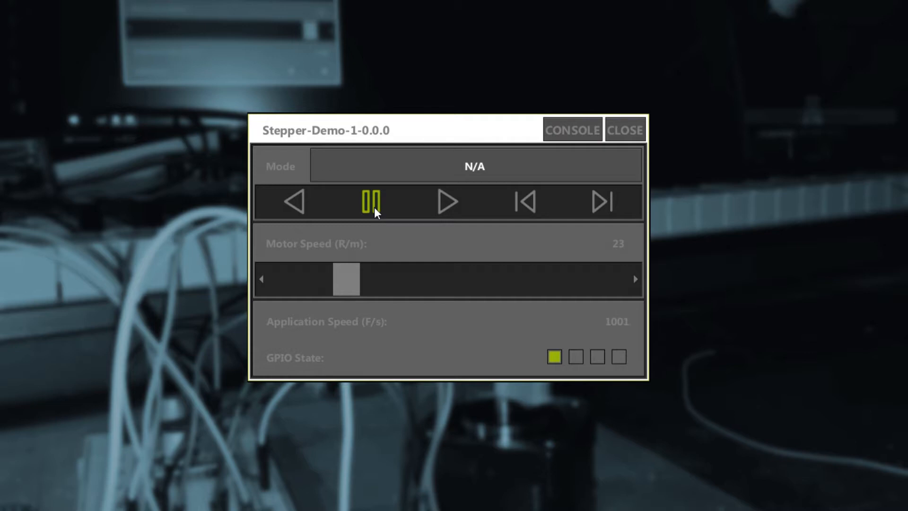
{"action": "mouse_move", "coordinate": [448, 202]}
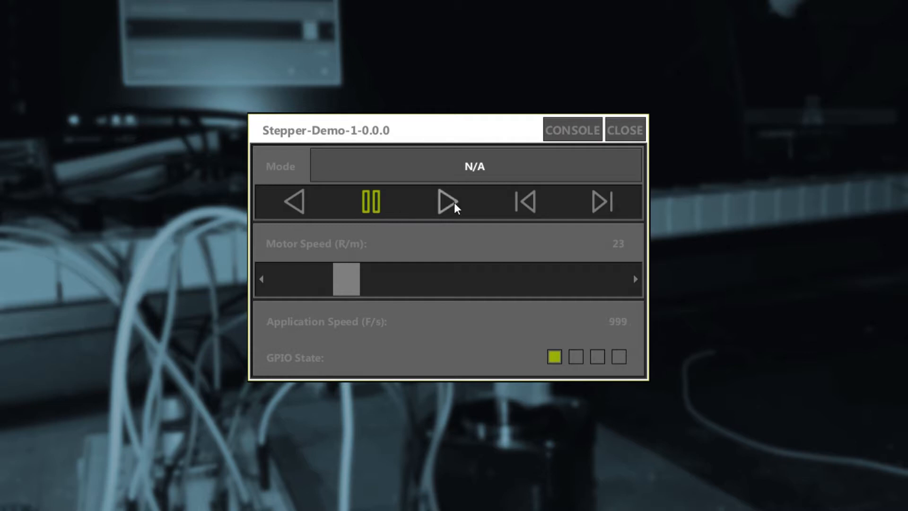
{"action": "left_click", "coordinate": [293, 202]}
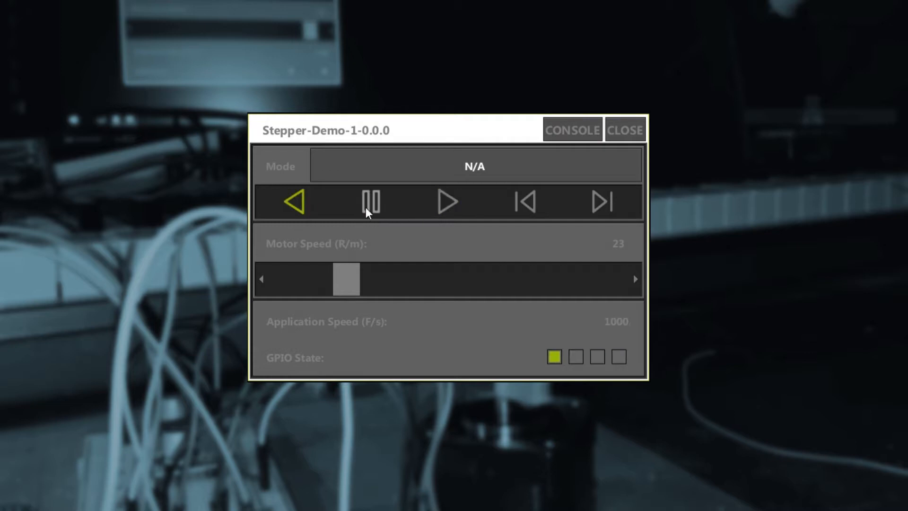
{"action": "left_click", "coordinate": [371, 202]}
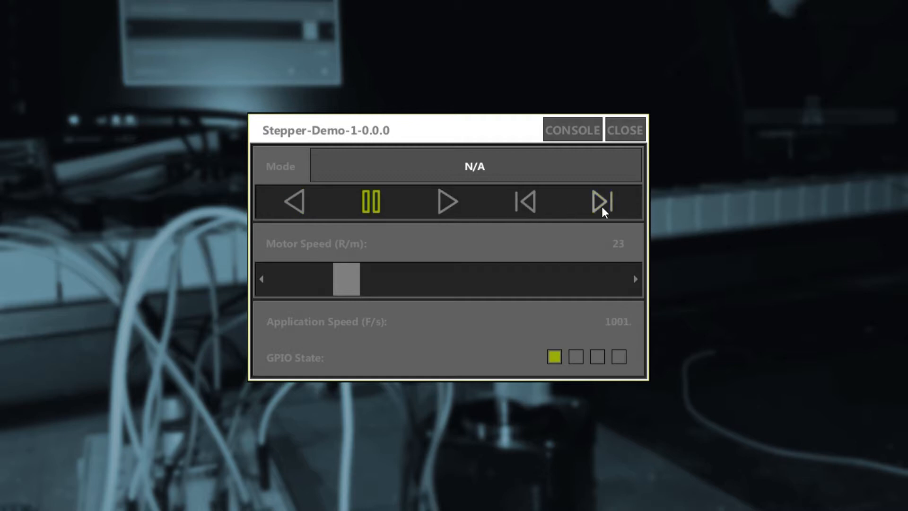
{"action": "left_click", "coordinate": [602, 203]}
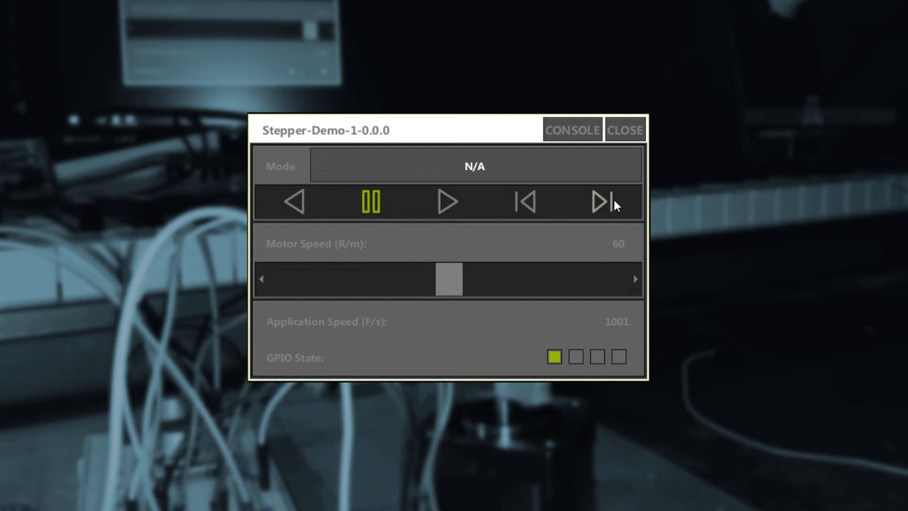
Step: Start the motor turning forward at the 60 R/m slider setting
{"action": "left_click", "coordinate": [448, 202]}
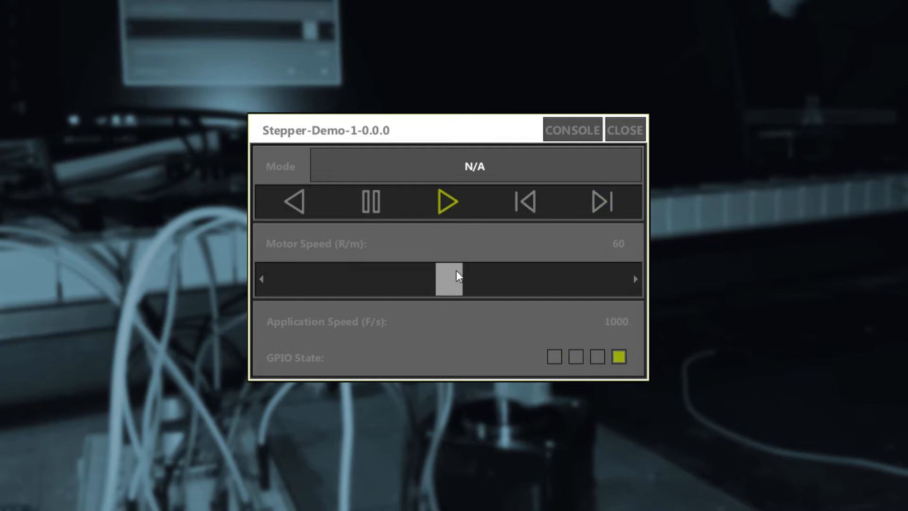